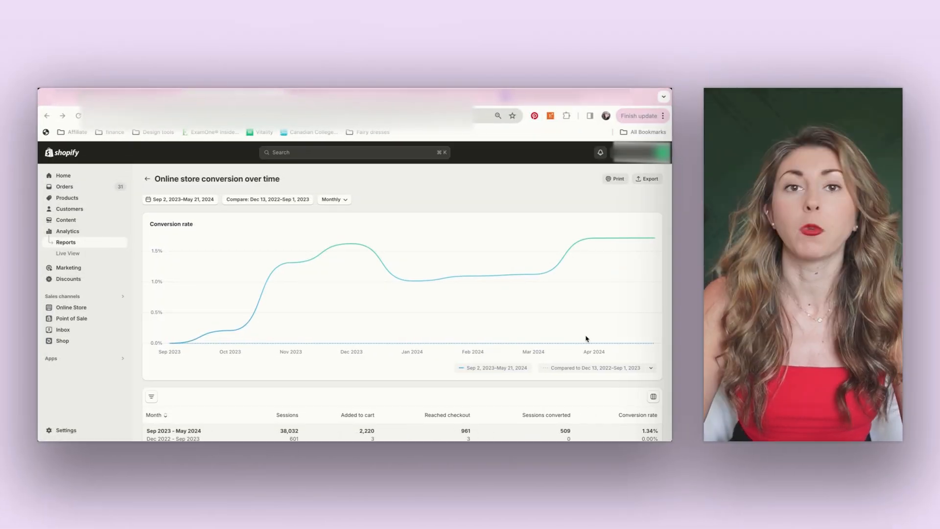
{"action": "mouse_move", "coordinate": [231, 330]}
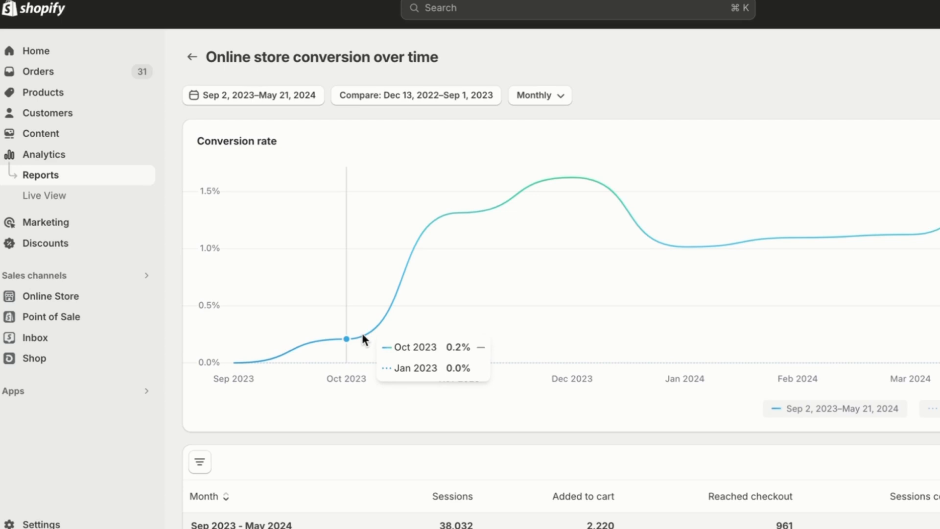
{"action": "mouse_move", "coordinate": [415, 279]}
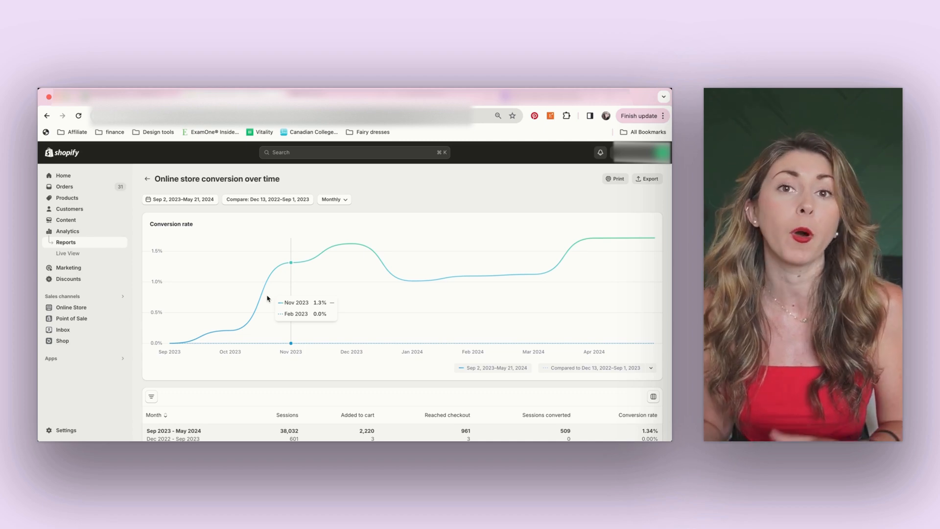
{"action": "mouse_move", "coordinate": [412, 281]}
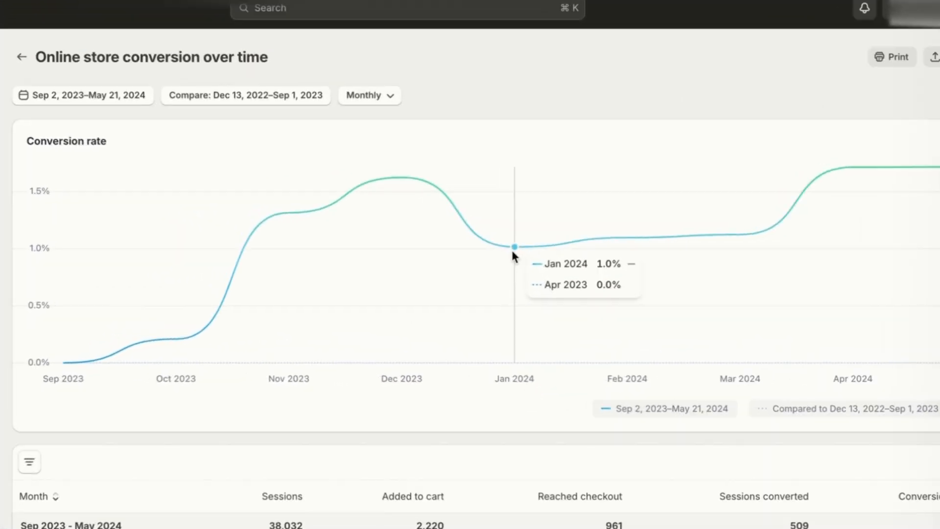
{"action": "mouse_move", "coordinate": [538, 251]}
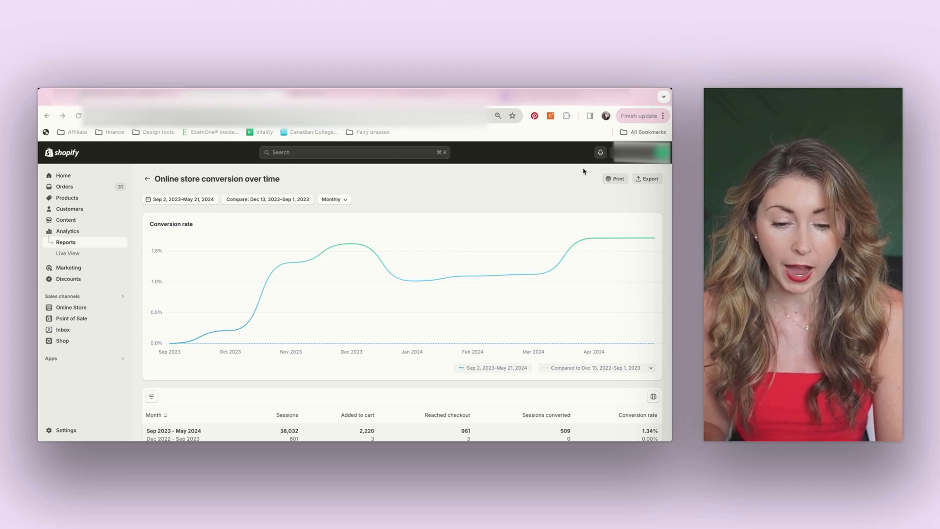
{"action": "mouse_move", "coordinate": [473, 276]}
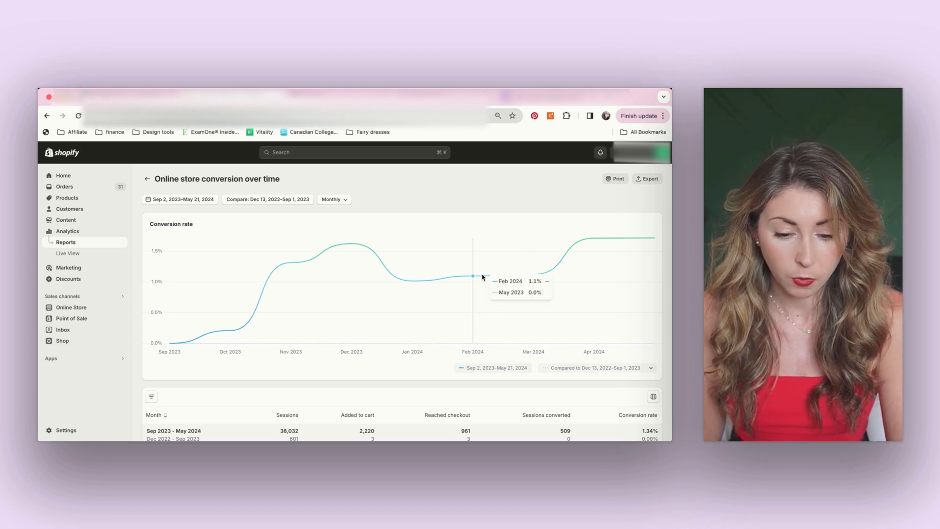
{"action": "mouse_move", "coordinate": [536, 273]}
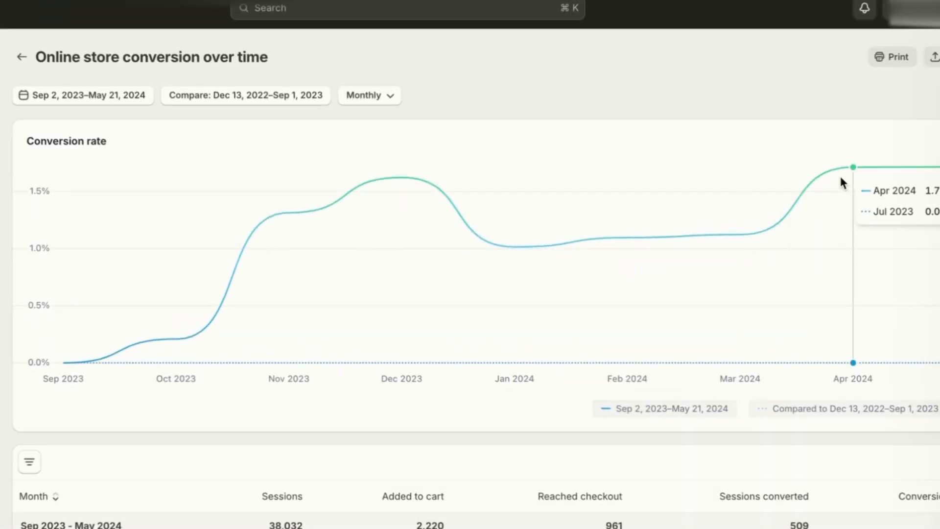
{"action": "mouse_move", "coordinate": [770, 218]}
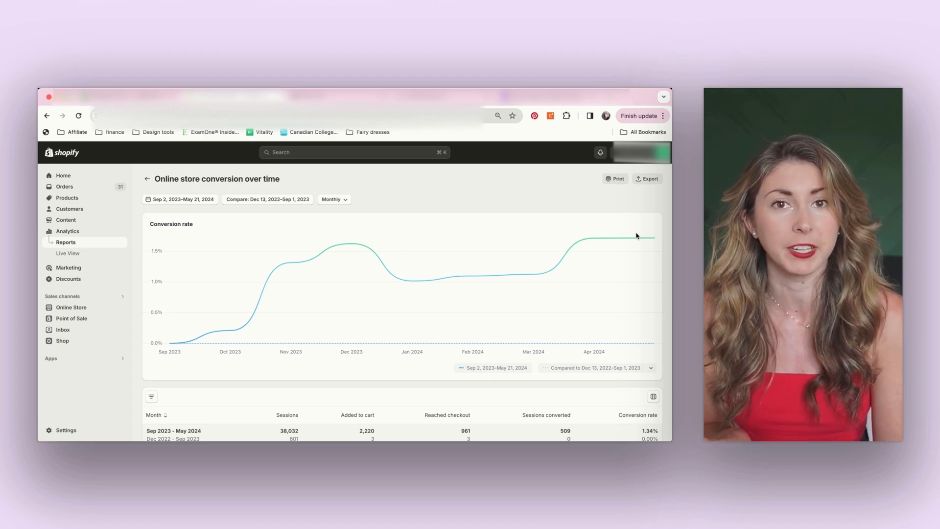
Show the live Roamroots storefront homepage with its shopper chat bubble
{"action": "left_click", "coordinate": [234, 96]}
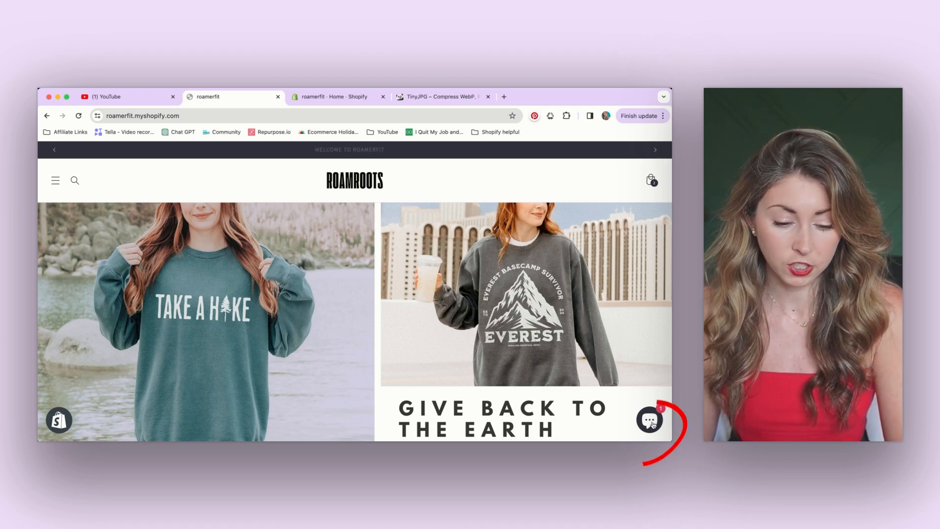
Show the admin Inbox overview with zero unread messages and store chat on
{"action": "left_click", "coordinate": [650, 420]}
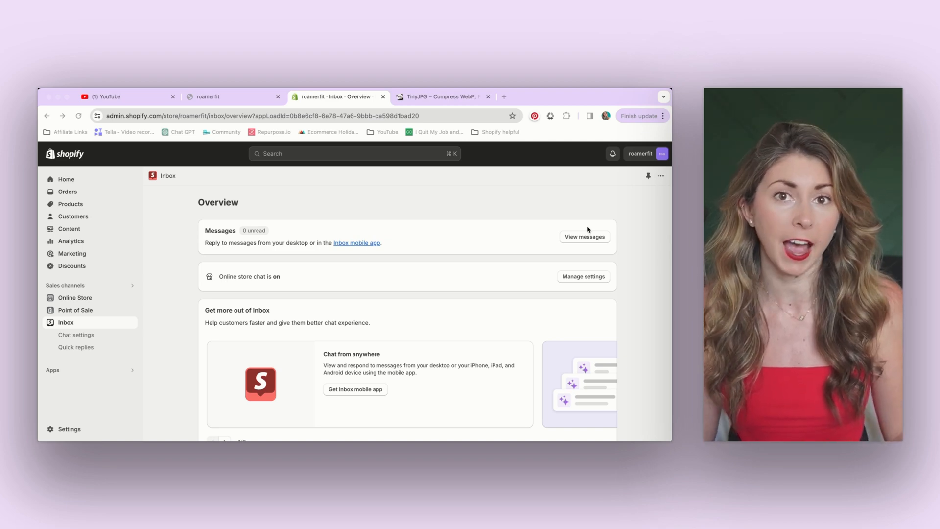
{"action": "mouse_move", "coordinate": [573, 218]}
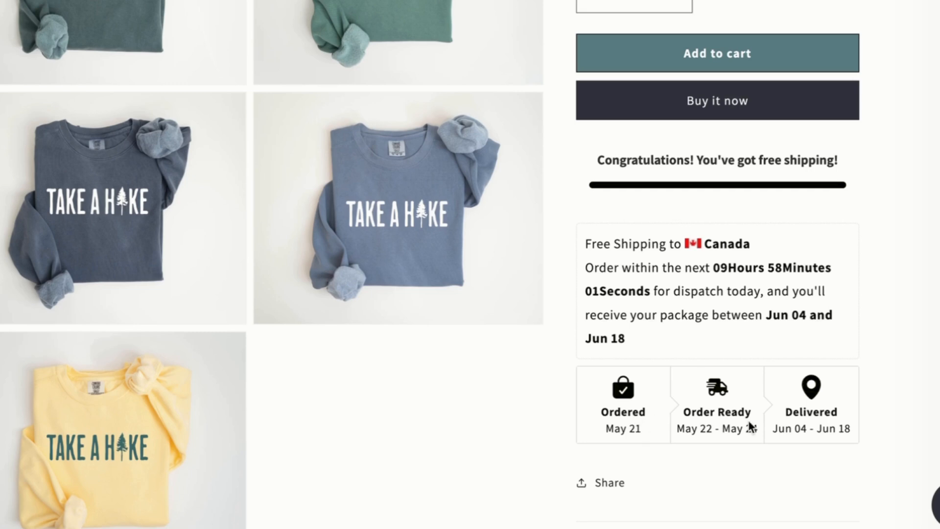
{"action": "mouse_move", "coordinate": [825, 422]}
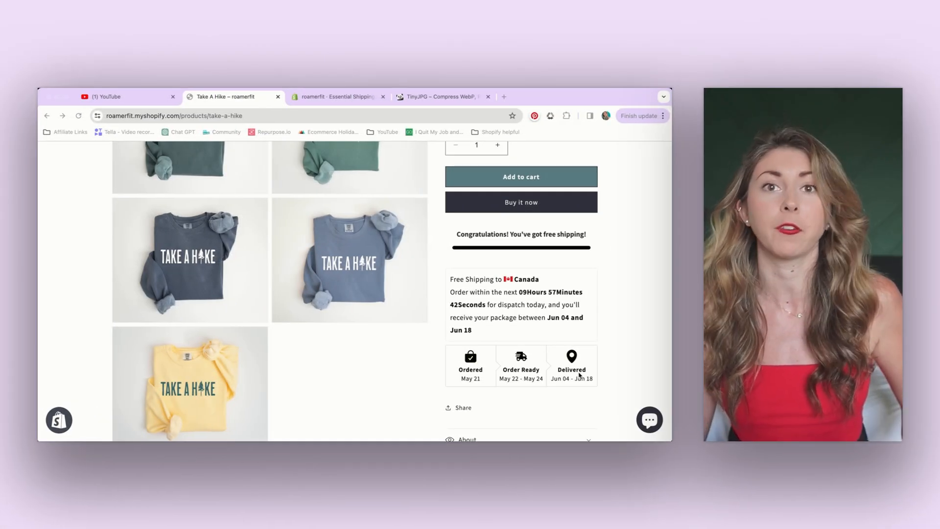
Review the Estimated Delivery Date - Plus settings: Monday–Friday working days, 10–20 day range, widget preview
{"action": "left_click", "coordinate": [338, 97]}
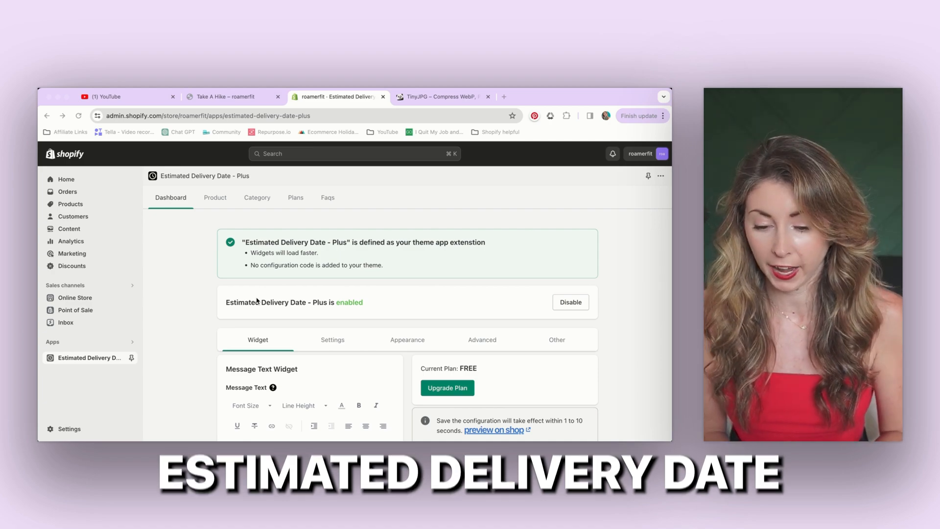
{"action": "scroll", "scroll_direction": "down", "scroll_amount": 3}
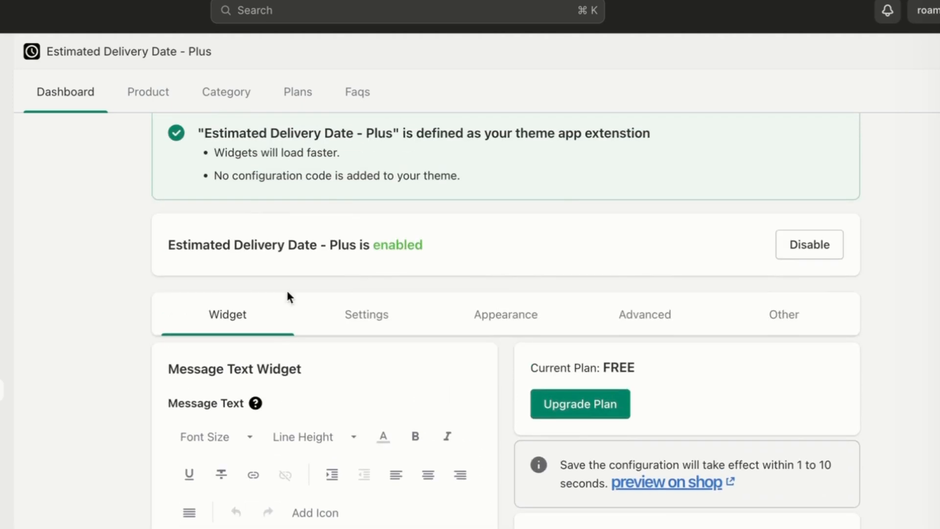
{"action": "left_click", "coordinate": [366, 315]}
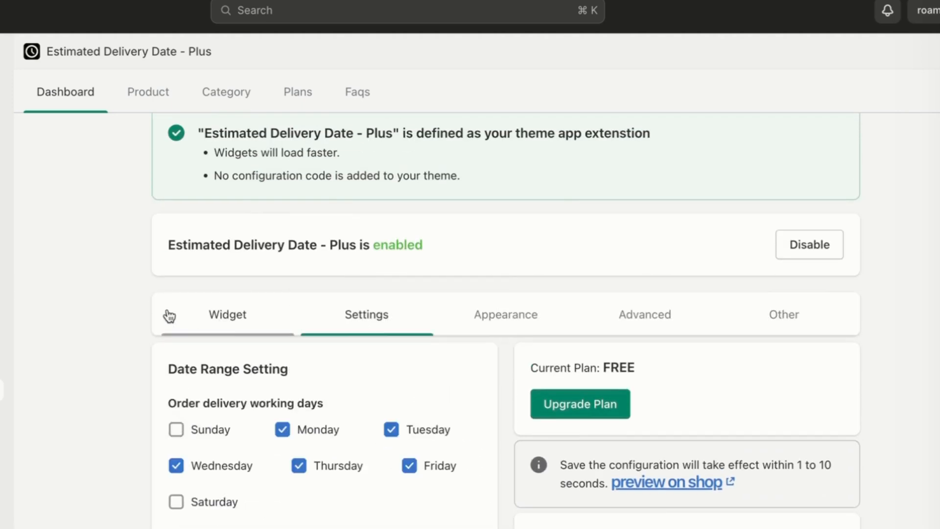
{"action": "scroll", "scroll_direction": "down", "scroll_amount": 3}
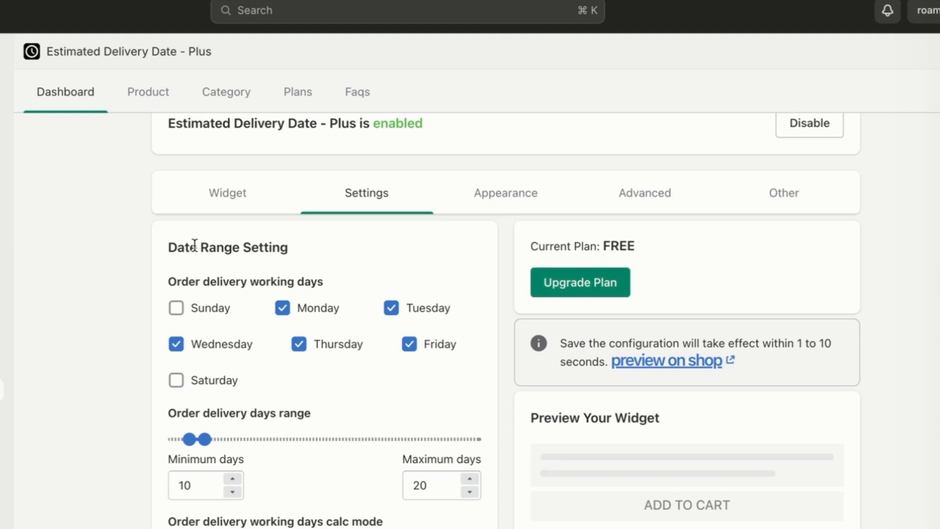
{"action": "scroll", "scroll_direction": "down", "scroll_amount": 3}
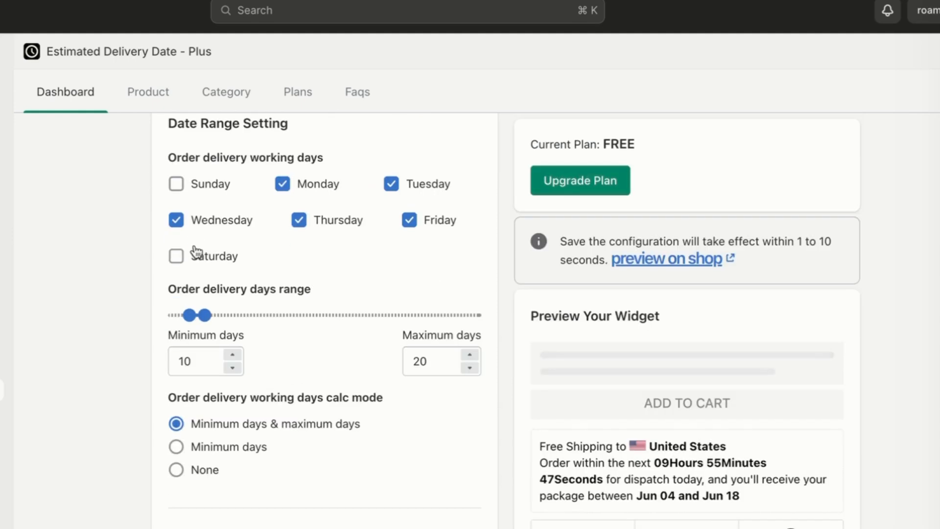
{"action": "mouse_move", "coordinate": [157, 338]}
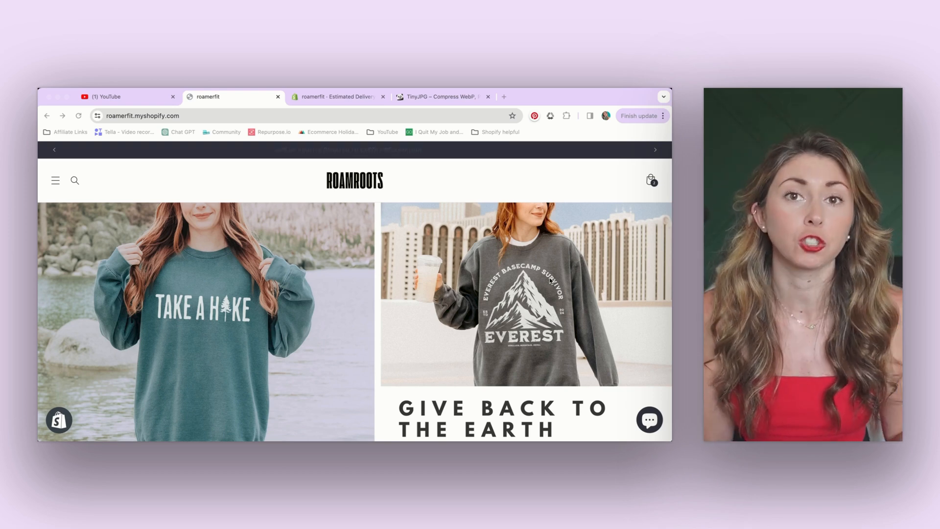
Show the Parcel Panel dashboard and its Quick setup guide at 1 of 4 tasks complete
{"action": "left_click", "coordinate": [55, 180]}
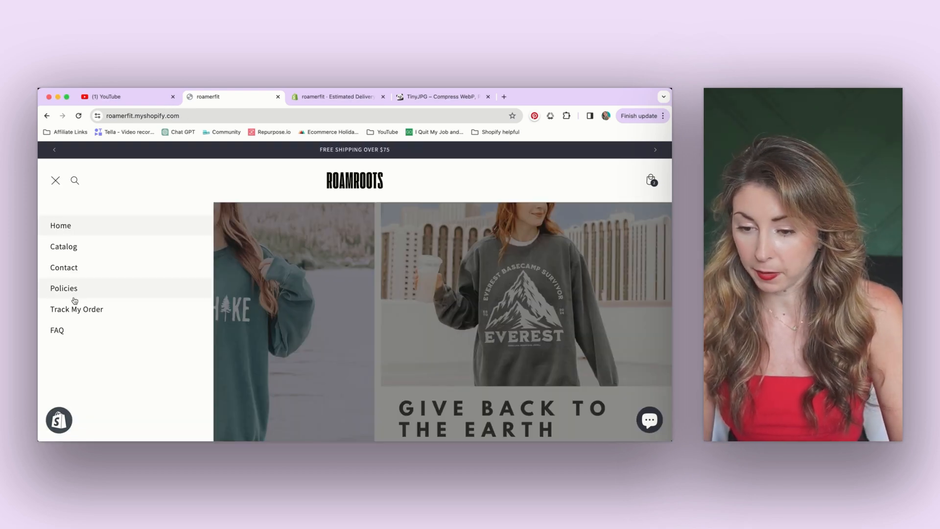
{"action": "left_click", "coordinate": [77, 309]}
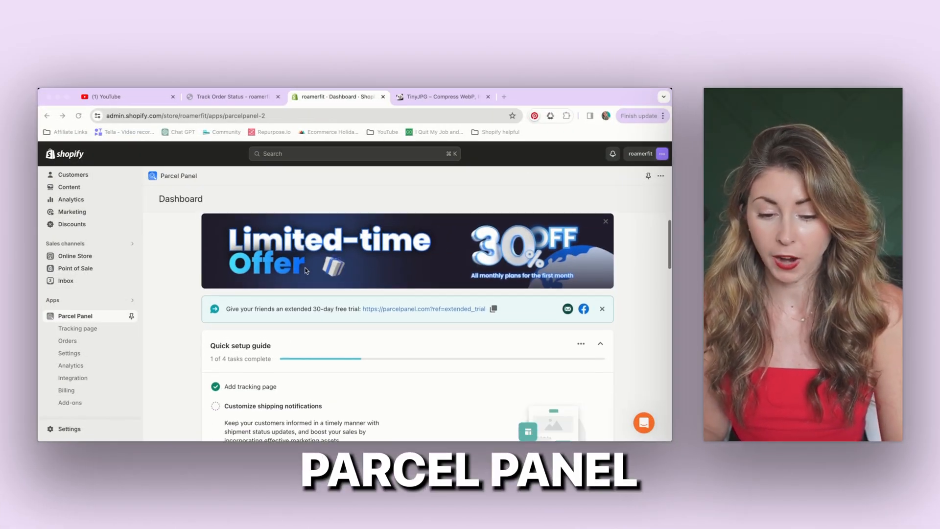
{"action": "scroll", "scroll_direction": "down", "scroll_amount": 3}
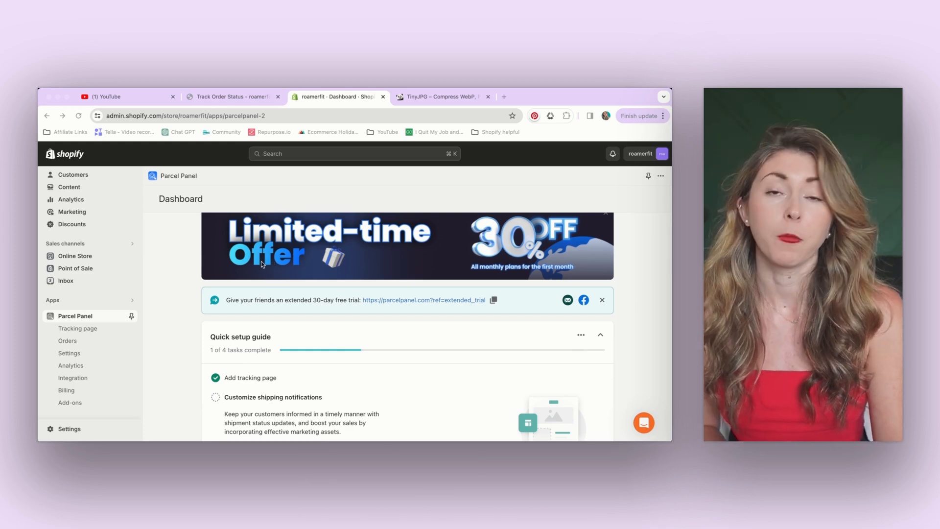
{"action": "scroll", "scroll_direction": "down", "scroll_amount": 3}
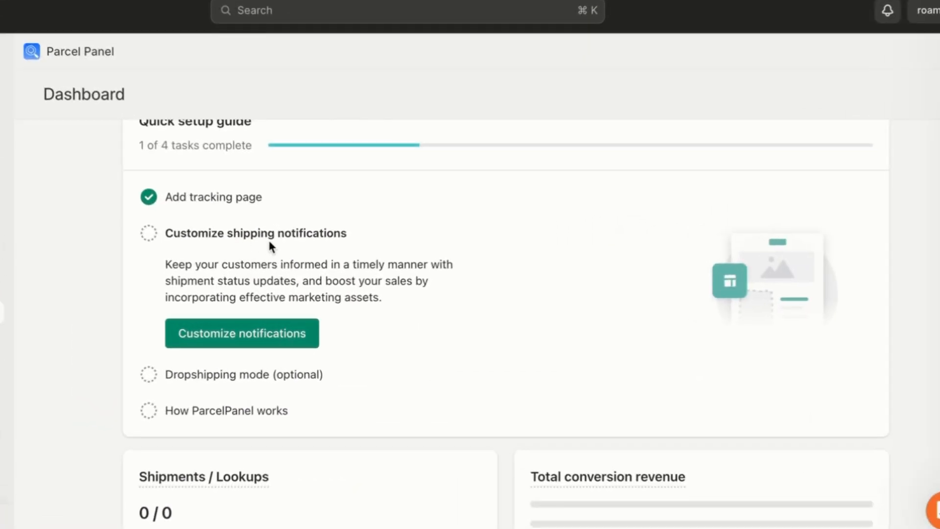
{"action": "scroll", "scroll_direction": "down", "scroll_amount": 3}
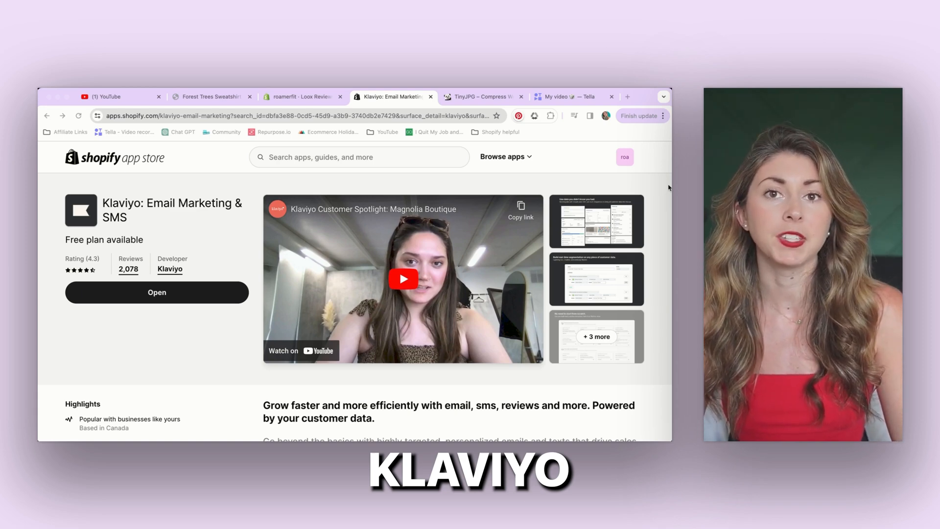
Scroll through the Klaviyo: Email Marketing & SMS app listing
{"action": "scroll", "scroll_direction": "down", "scroll_amount": 3}
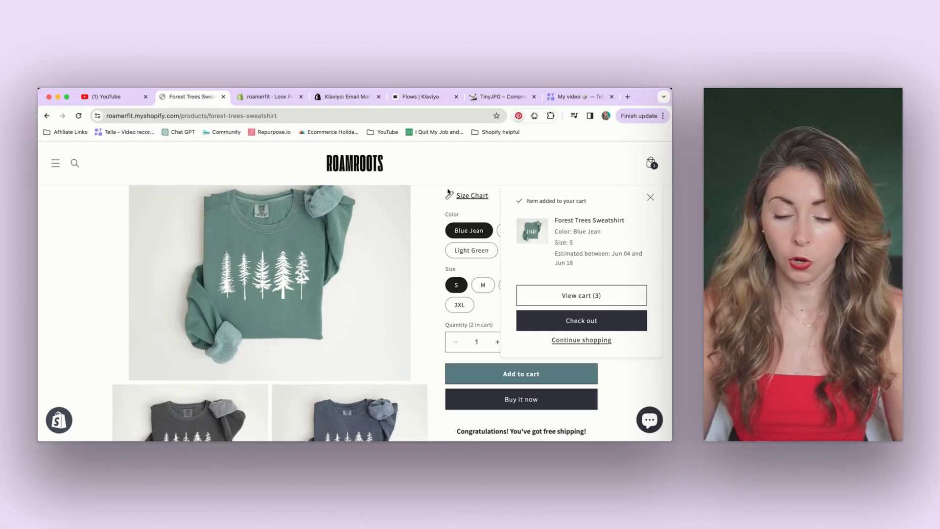
Add a Forest Trees Sweatshirt to cart, surfacing the extras upsell with Take A Hike at $43.92
{"action": "left_click", "coordinate": [520, 373]}
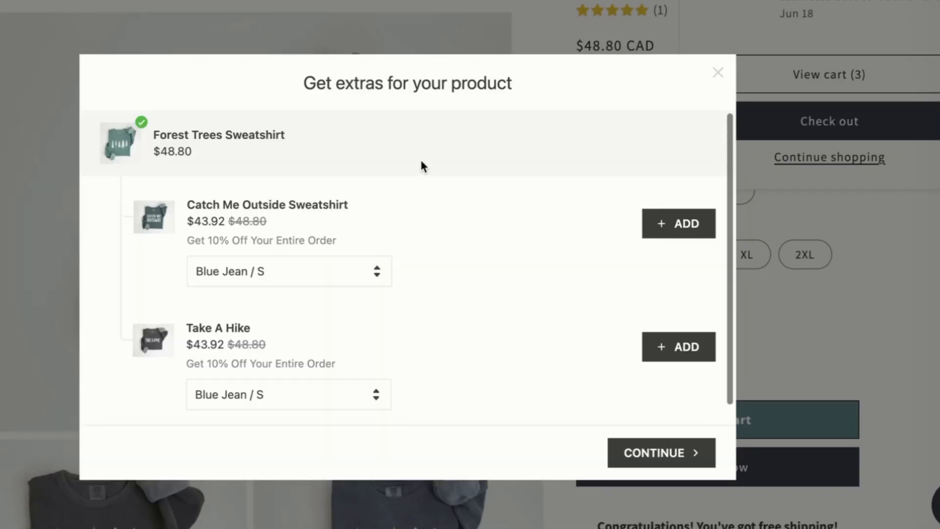
{"action": "mouse_move", "coordinate": [462, 77]}
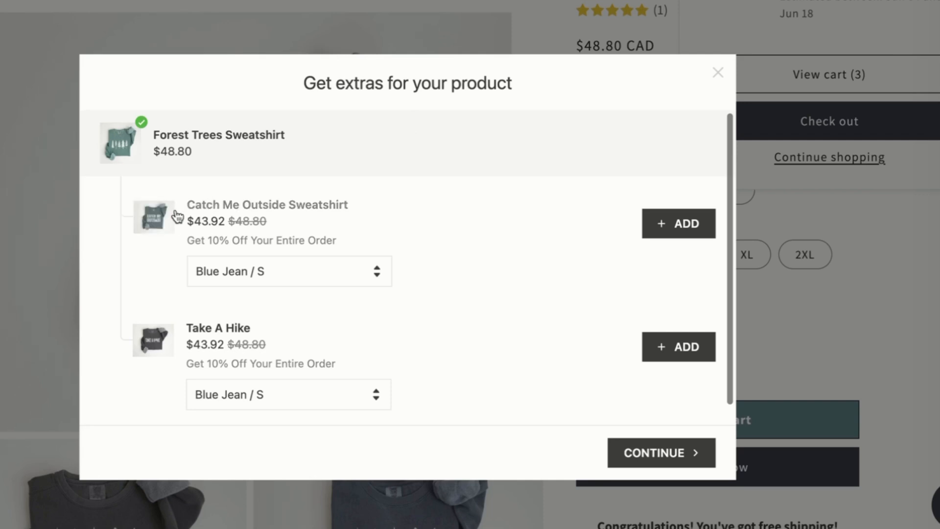
{"action": "mouse_move", "coordinate": [178, 221]}
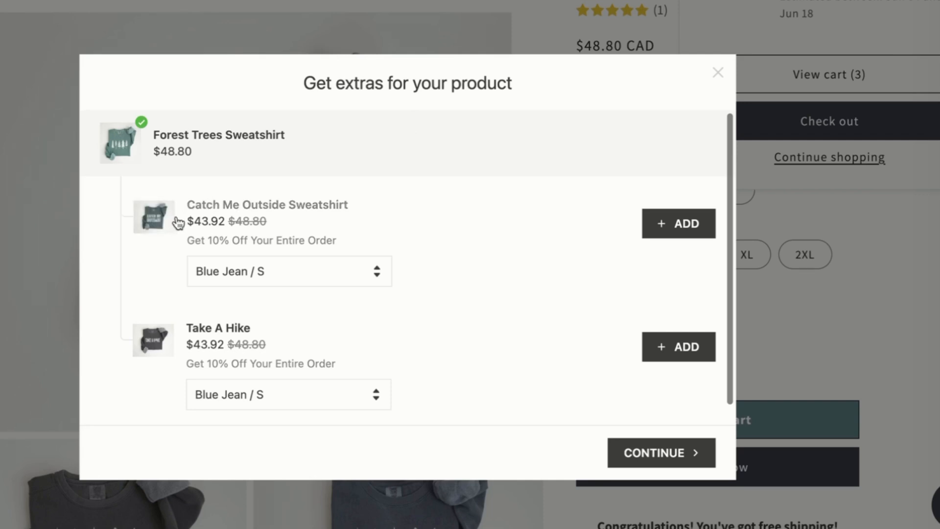
{"action": "mouse_move", "coordinate": [234, 255]}
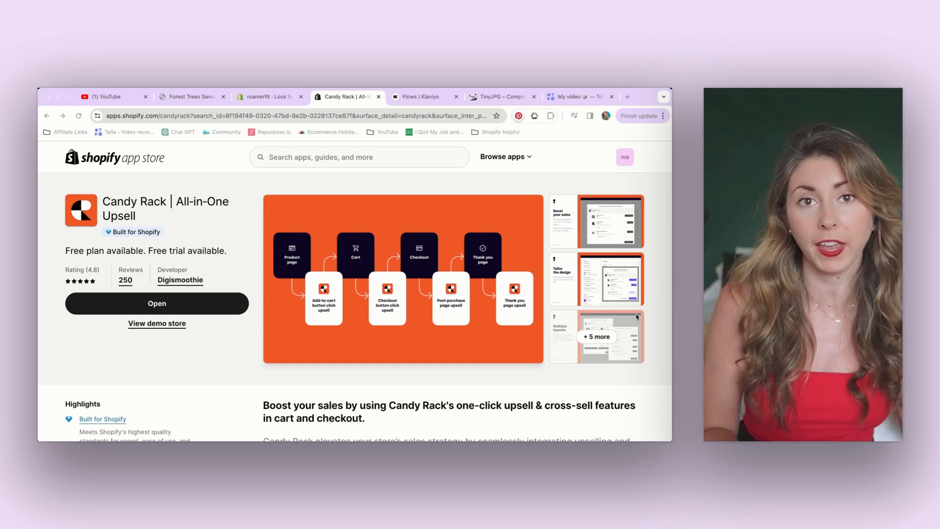
{"action": "mouse_move", "coordinate": [660, 206]}
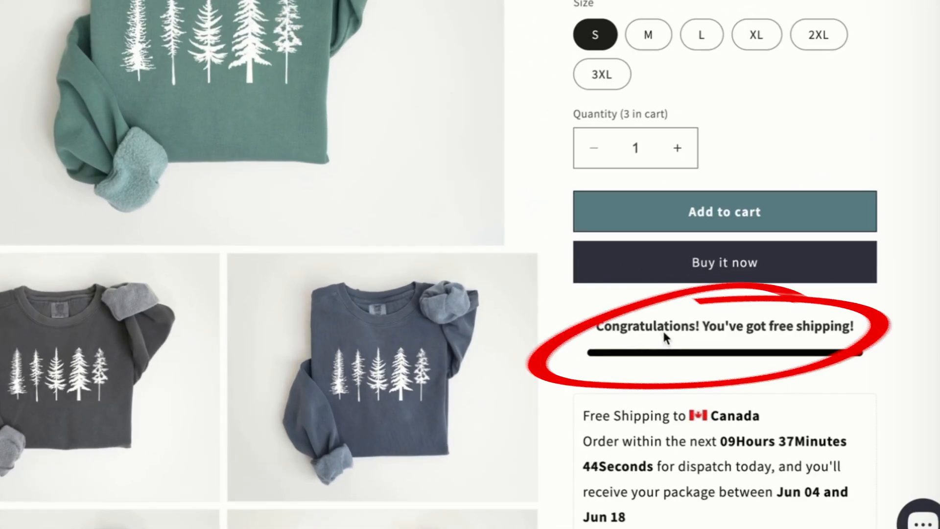
{"action": "mouse_move", "coordinate": [383, 249]}
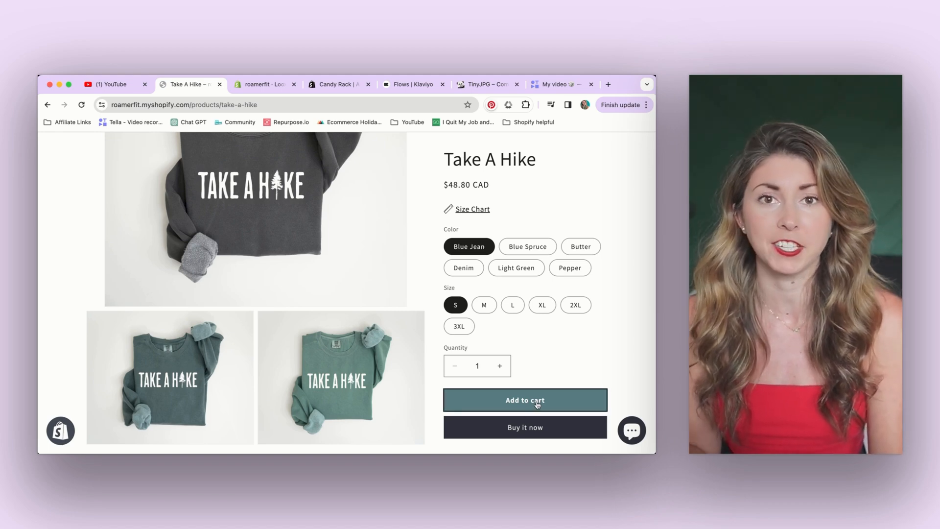
Add the Take A Hike sweatshirt in Blue Jean, size S, to the cart
{"action": "left_click", "coordinate": [294, 83]}
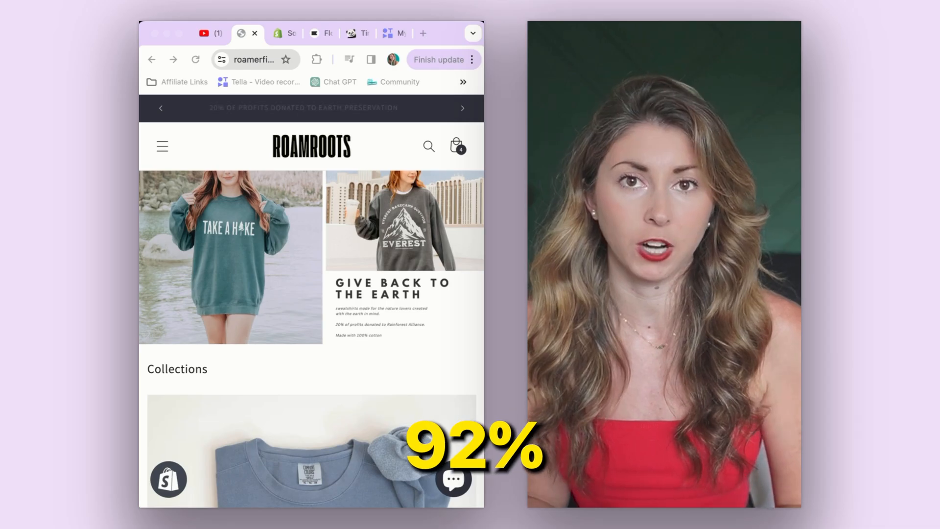
Scroll the mobile-width storefront past the Keep the Sea sweatshirt and Comfort Colors section
{"action": "scroll", "scroll_direction": "down", "scroll_amount": 3}
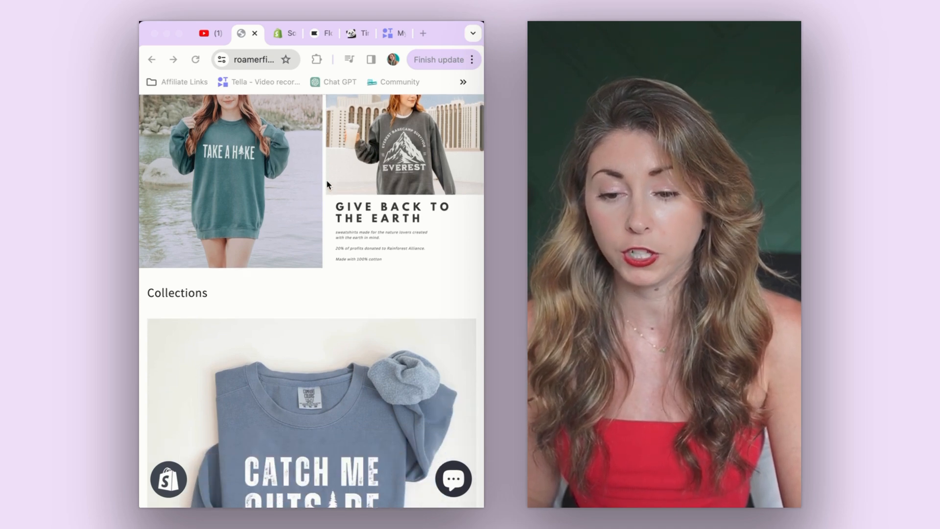
{"action": "scroll", "scroll_direction": "down", "scroll_amount": 3}
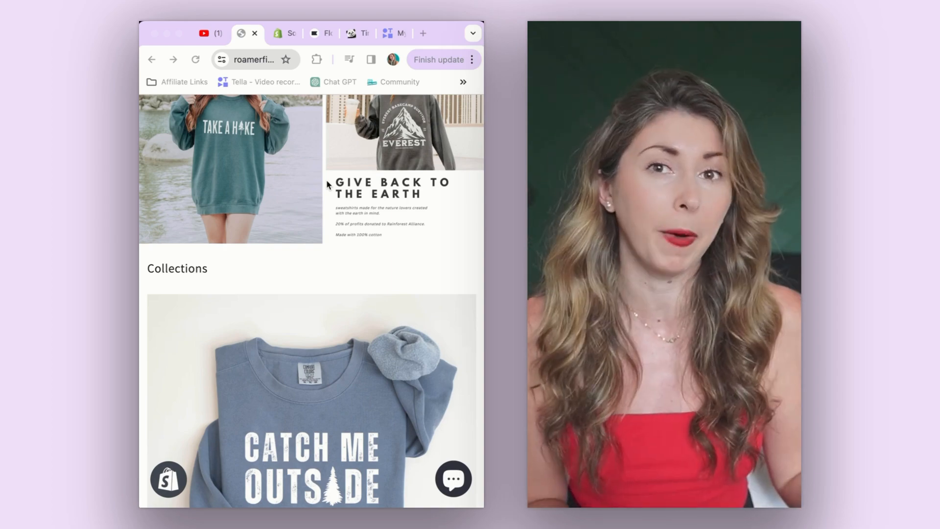
{"action": "scroll", "scroll_direction": "down", "scroll_amount": 3}
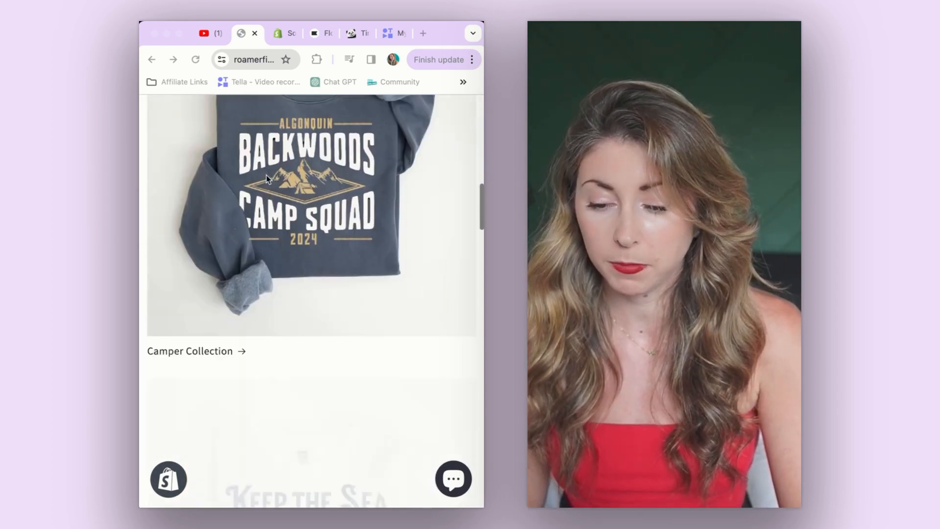
{"action": "scroll", "scroll_direction": "down", "scroll_amount": 3}
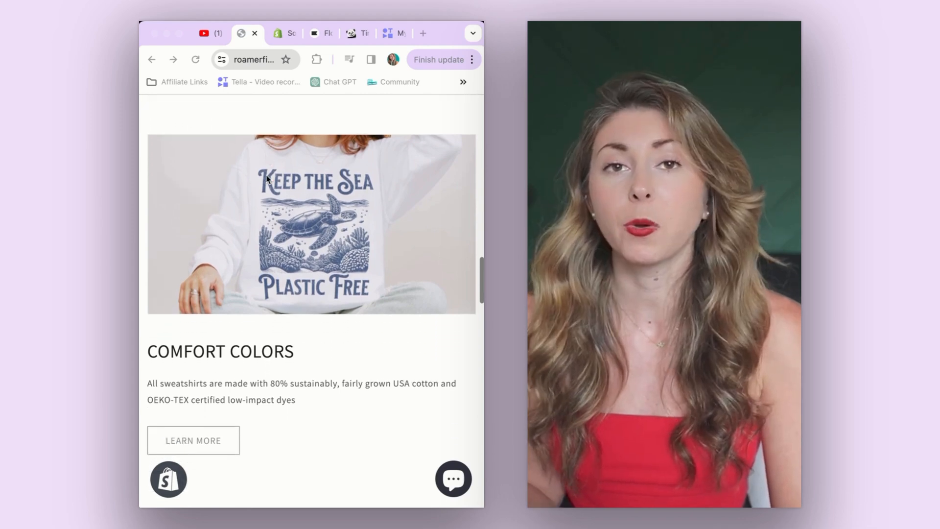
{"action": "scroll", "scroll_direction": "down", "scroll_amount": 3}
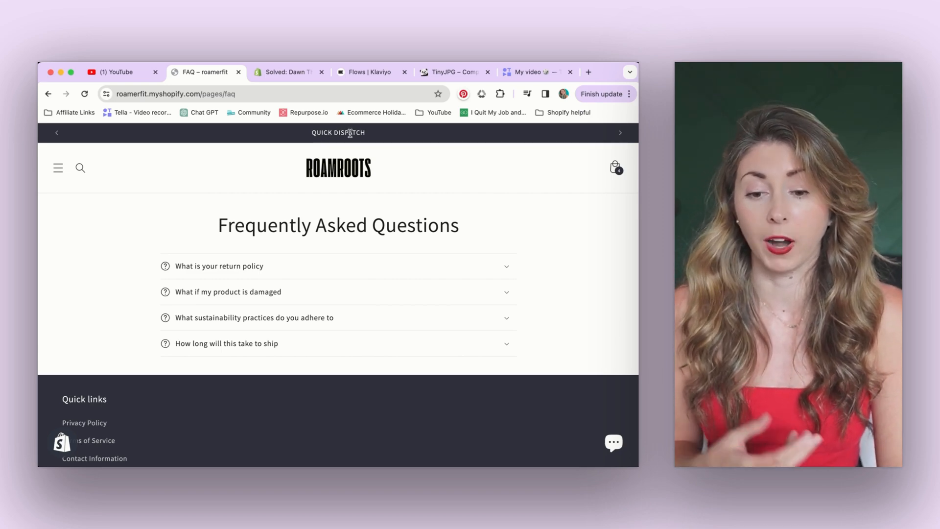
{"action": "mouse_move", "coordinate": [324, 183]}
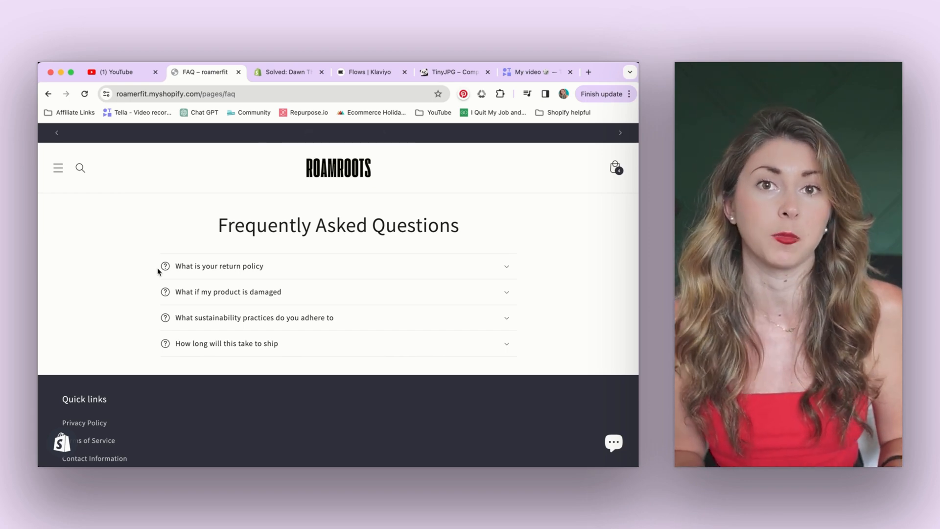
Show the TinyJPG compressor, then return to the homepage's New Arrivals and bestsellers grids
{"action": "left_click", "coordinate": [451, 72]}
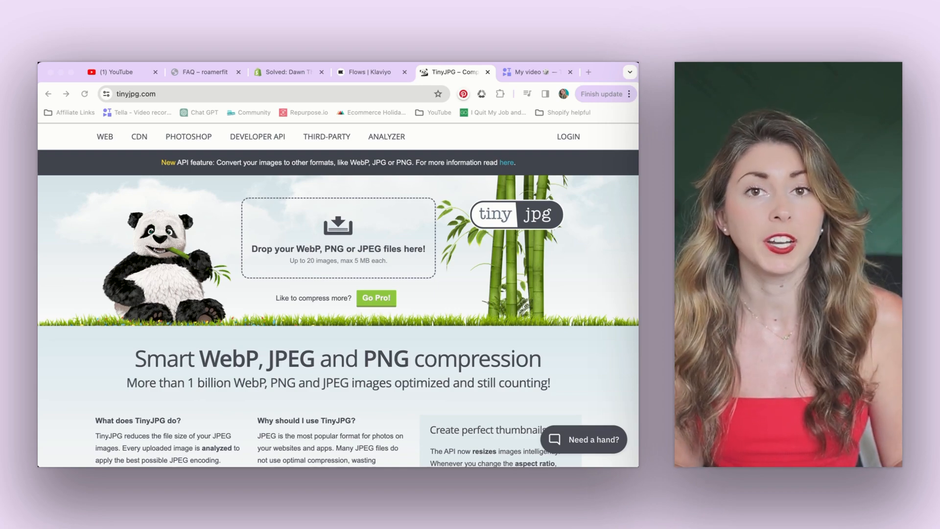
{"action": "left_click", "coordinate": [204, 72]}
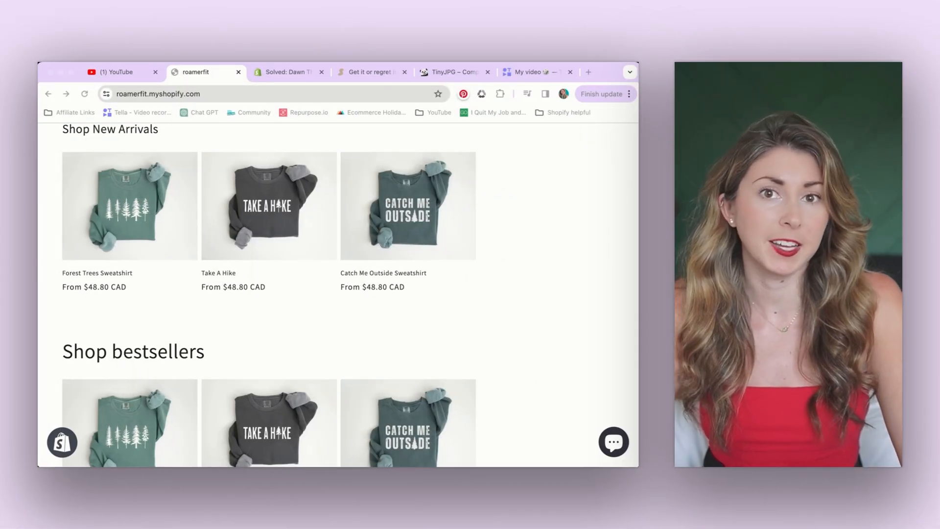